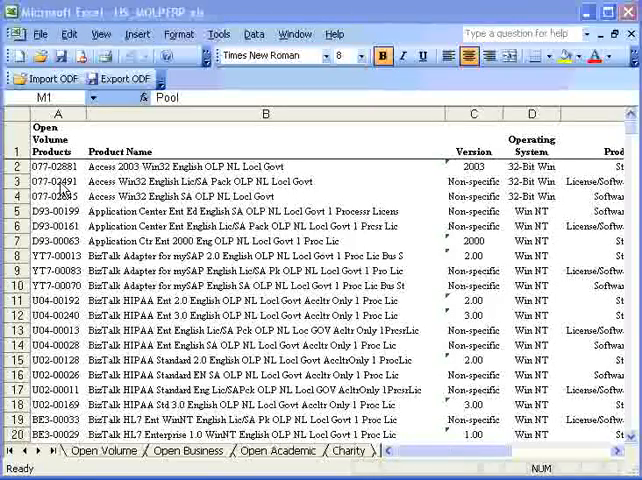
# Select header row 1, which starts with Open Volume Products.
pyautogui.moveTo(55, 144); pyautogui.dragTo(265, 144)
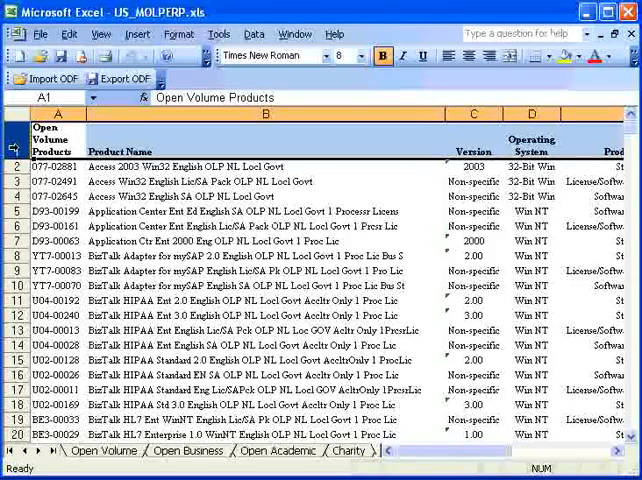
pyautogui.moveTo(270, 55)
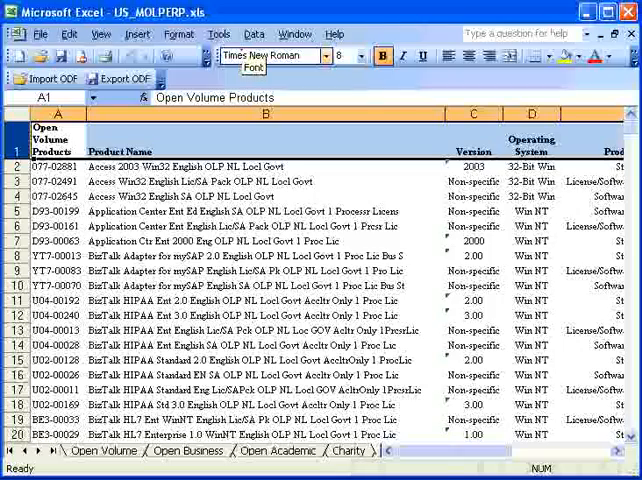
# Apply AutoFilter from the Data menu to the header row.
pyautogui.click(254, 33)
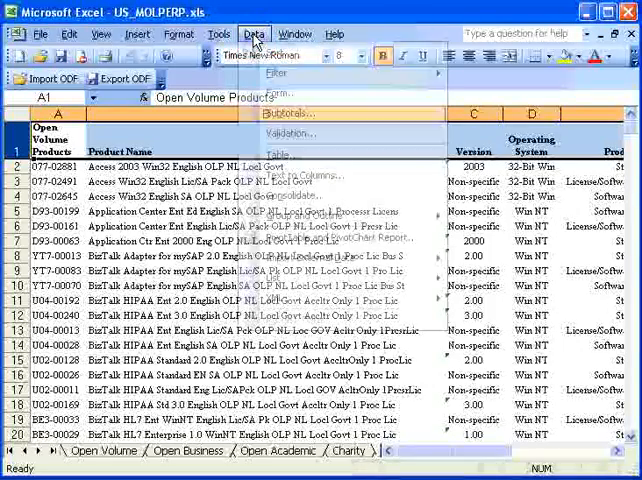
pyautogui.click(274, 72)
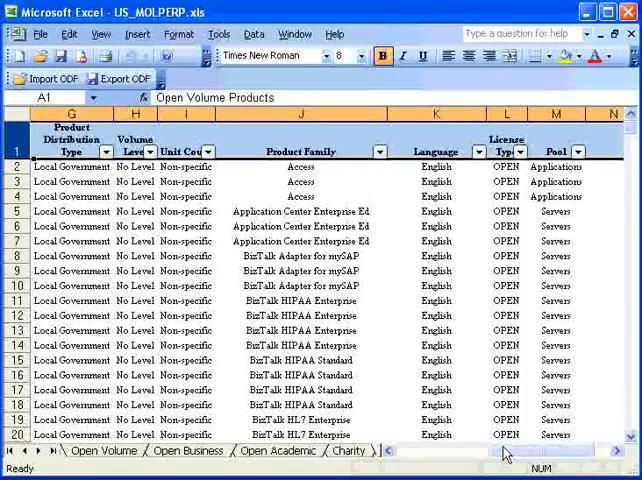
pyautogui.moveTo(392, 168)
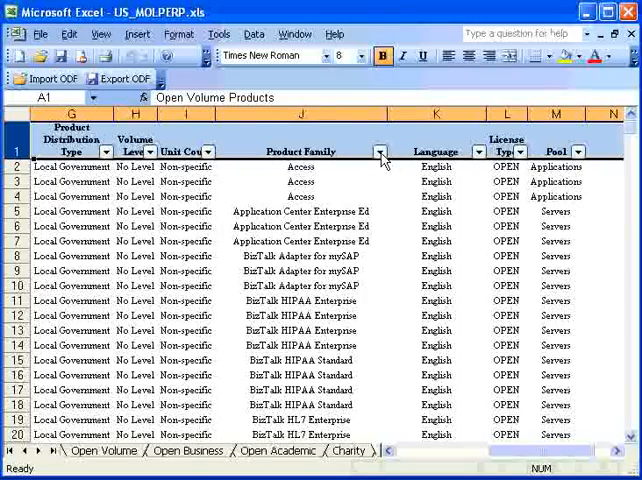
pyautogui.moveTo(302, 151)
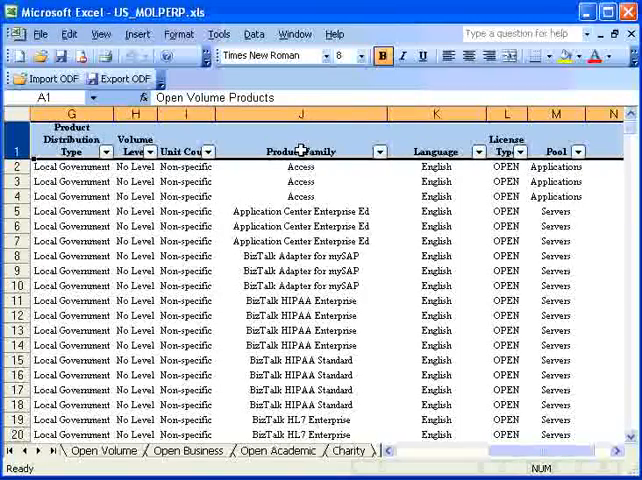
# Filter the Product Family column to Office Professional, showing 6 of 420 records.
pyautogui.click(379, 152)
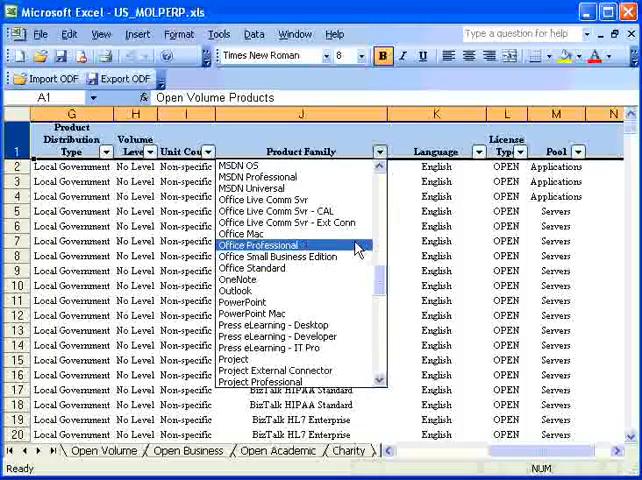
pyautogui.click(264, 245)
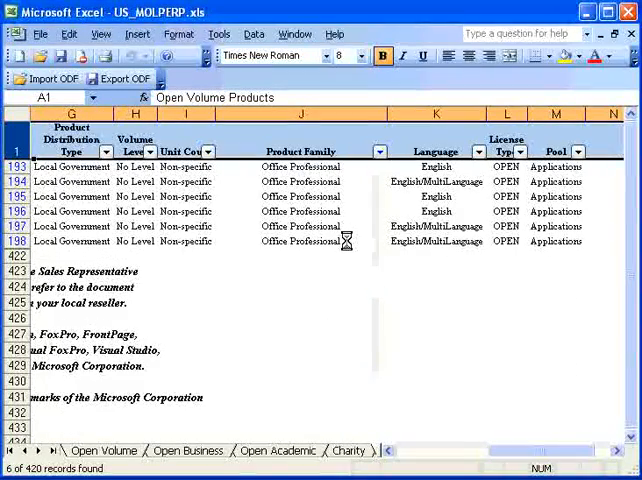
pyautogui.click(300, 255)
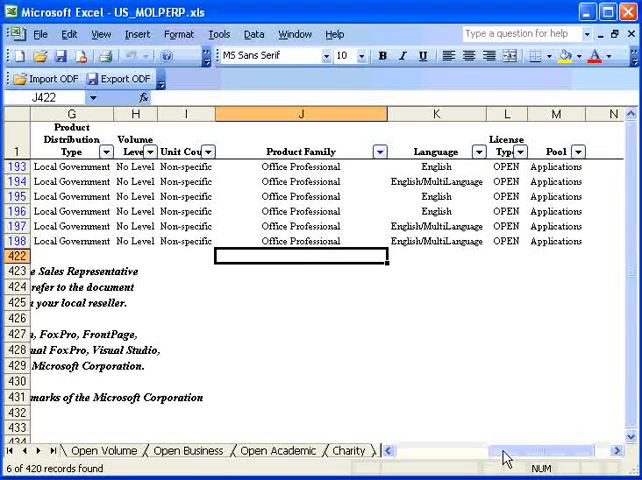
pyautogui.moveTo(393, 287)
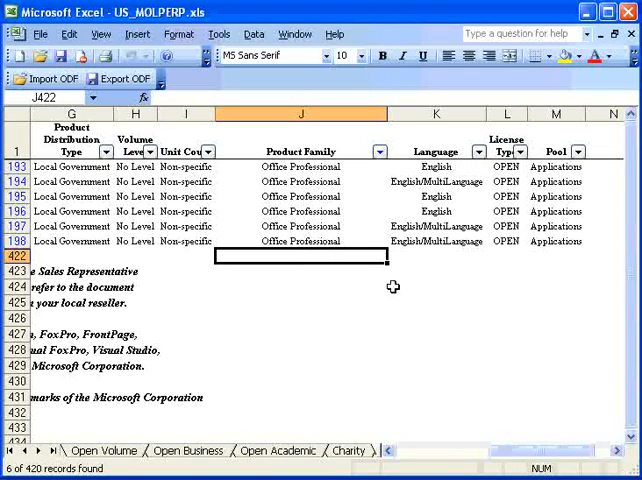
pyautogui.moveTo(294, 175)
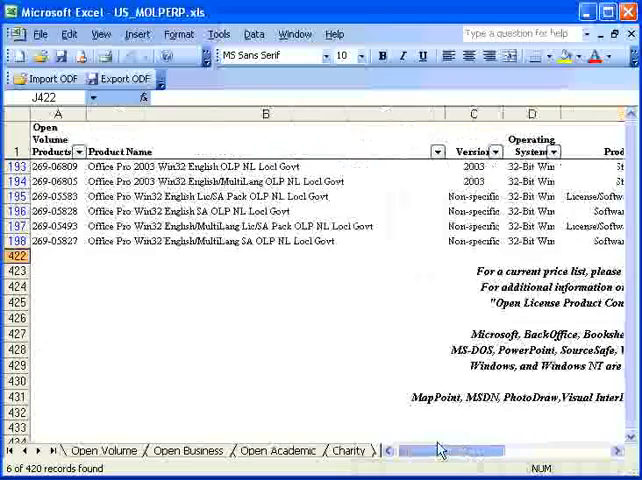
# Add a custom ERP Price filter of less than or equal to 500.
pyautogui.hscroll(3)
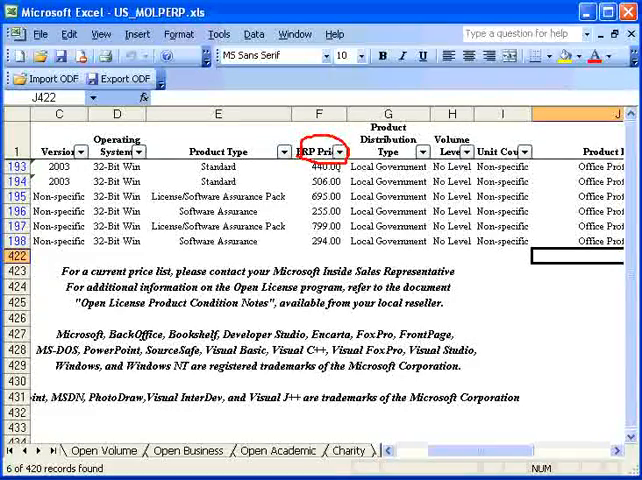
pyautogui.click(349, 151)
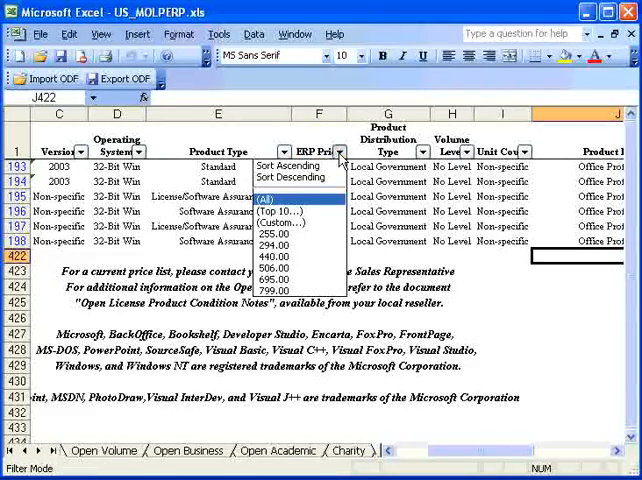
pyautogui.click(283, 222)
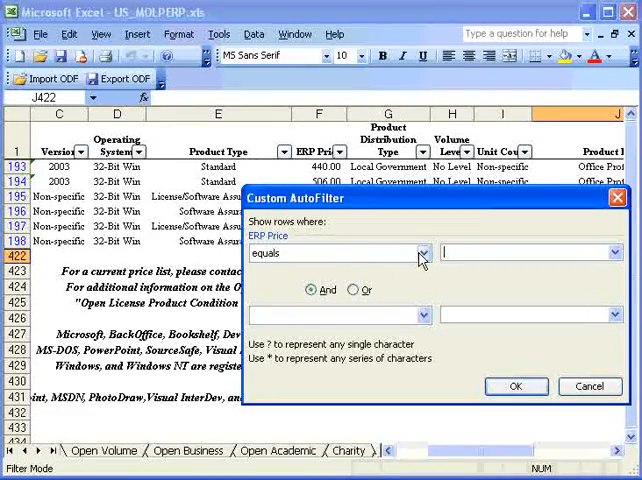
pyautogui.click(422, 252)
pyautogui.write('5')
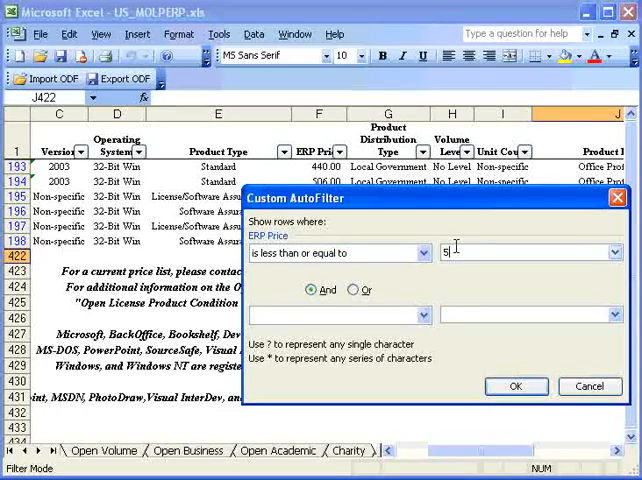
pyautogui.click(515, 386)
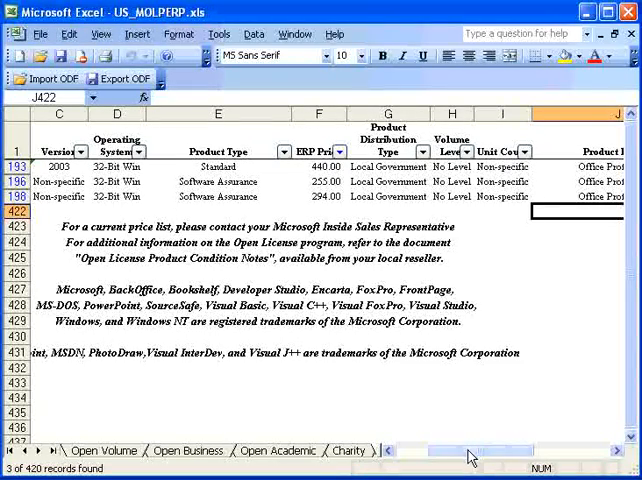
# Reset the Product Family filter to (All) and reopen the ERP Price filter choices.
pyautogui.hscroll(3)
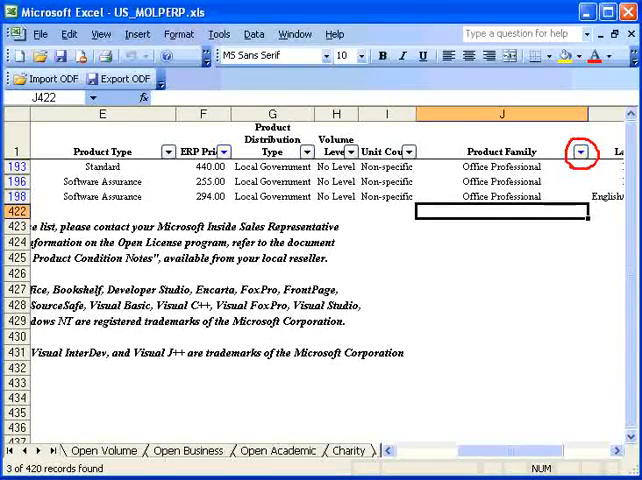
pyautogui.click(579, 151)
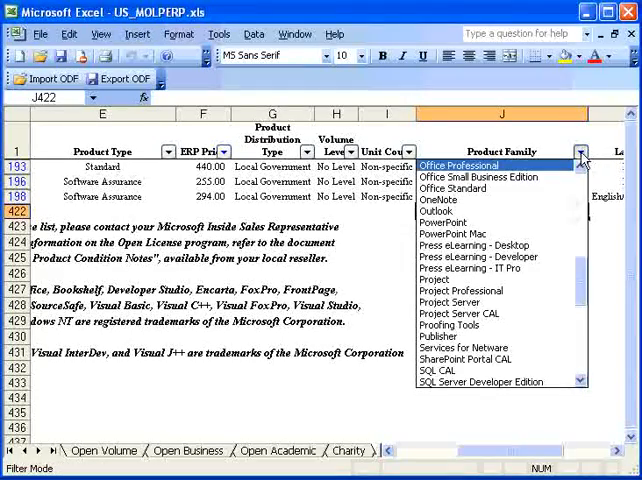
pyautogui.scroll(3)
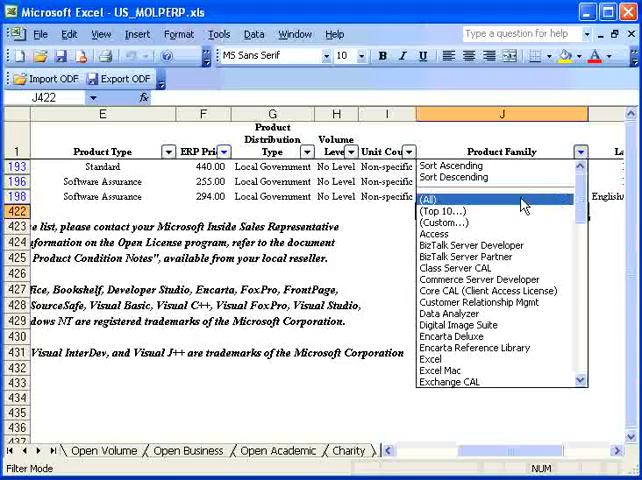
pyautogui.click(434, 198)
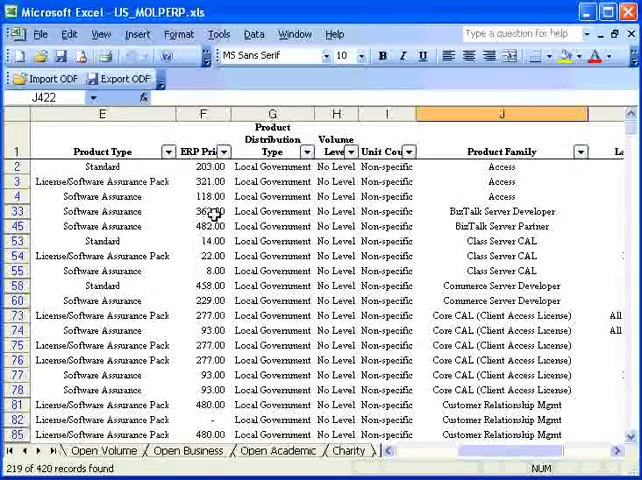
pyautogui.click(225, 152)
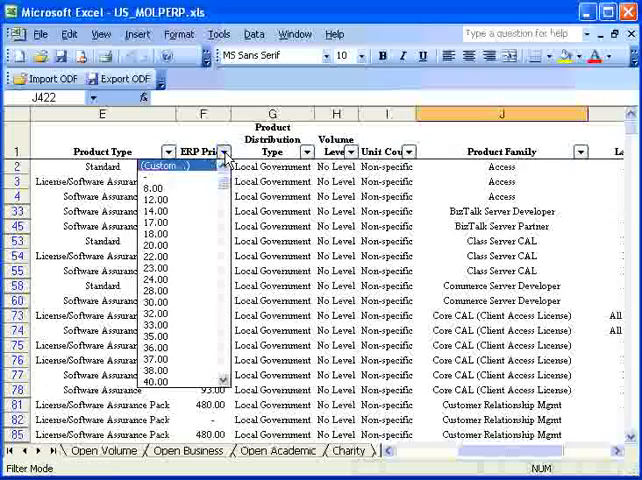